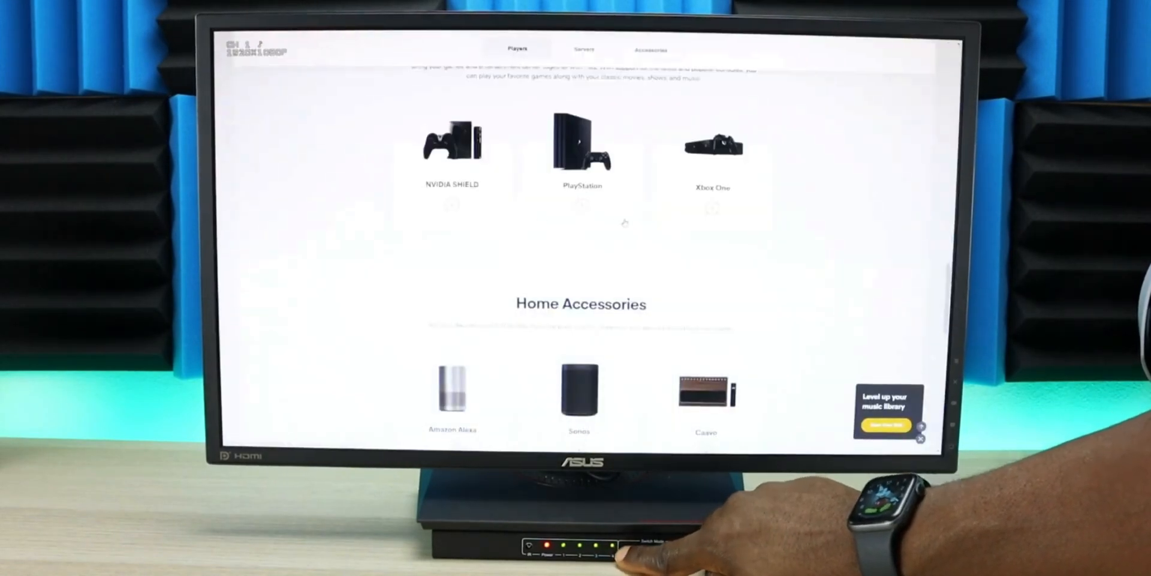
scroll(down, 3)
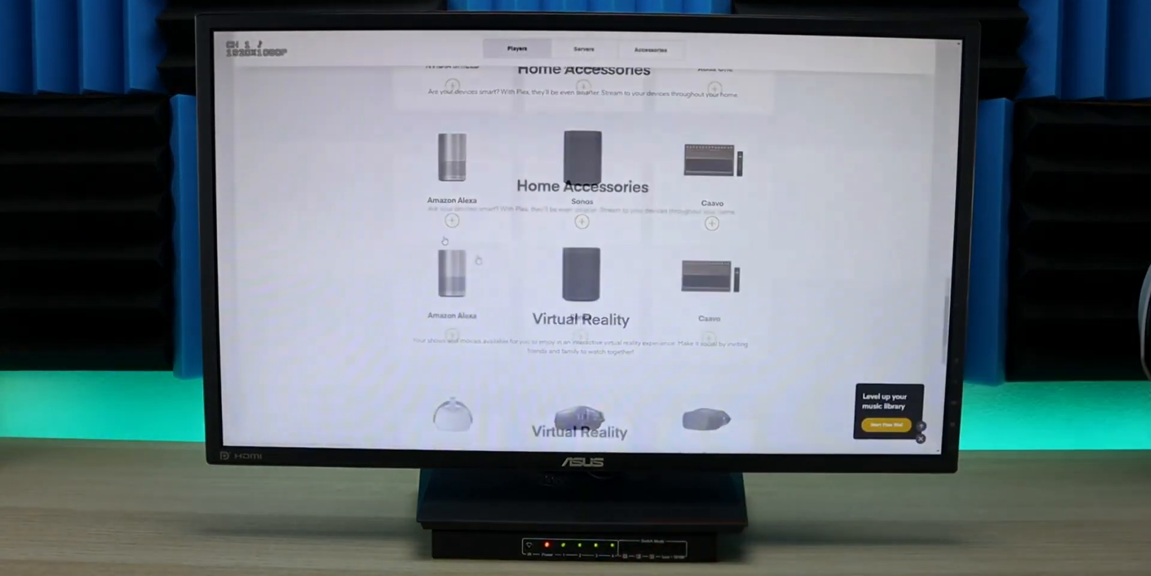